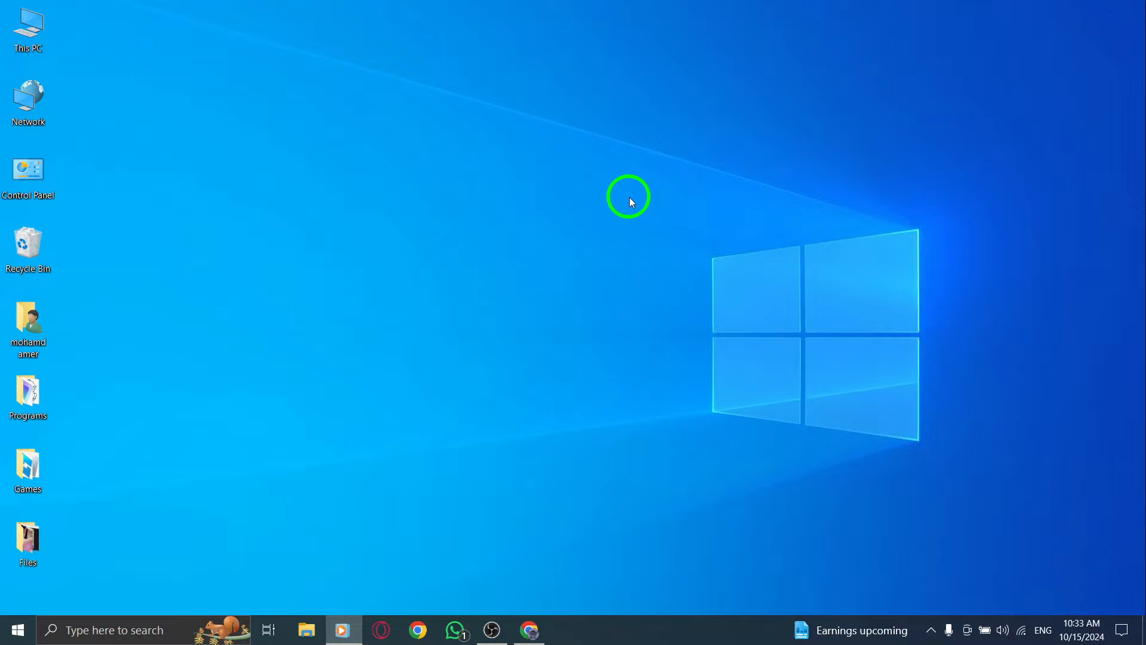
- Switch to the Chrome window showing WhatsApp Web's chat list
click(27, 542)
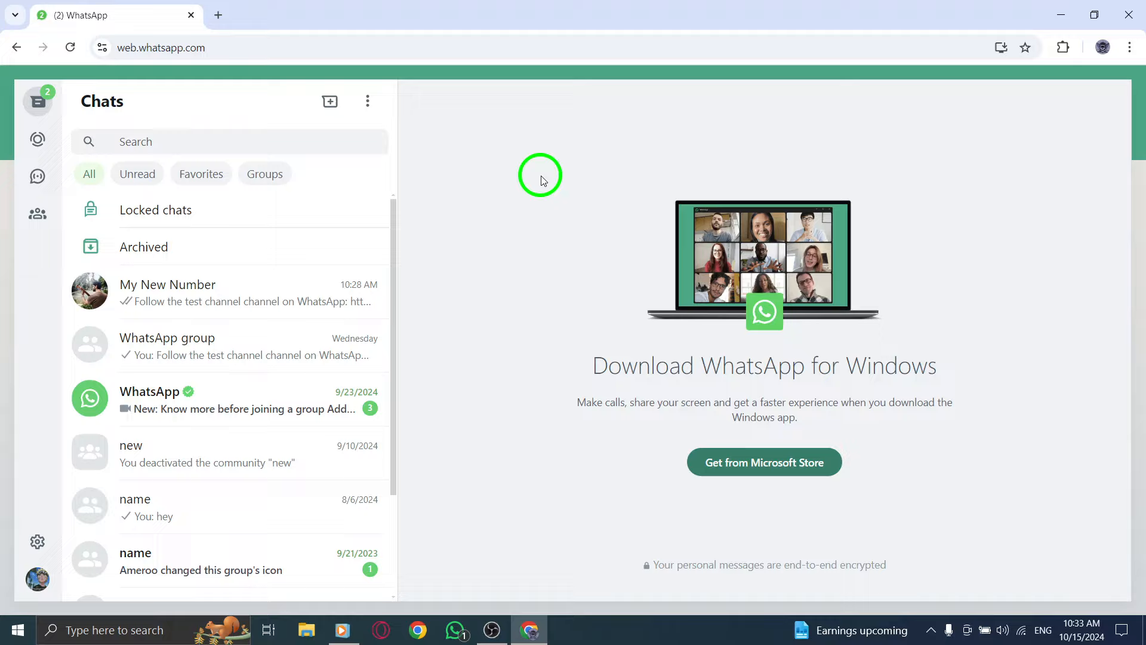
mouse_move(395, 172)
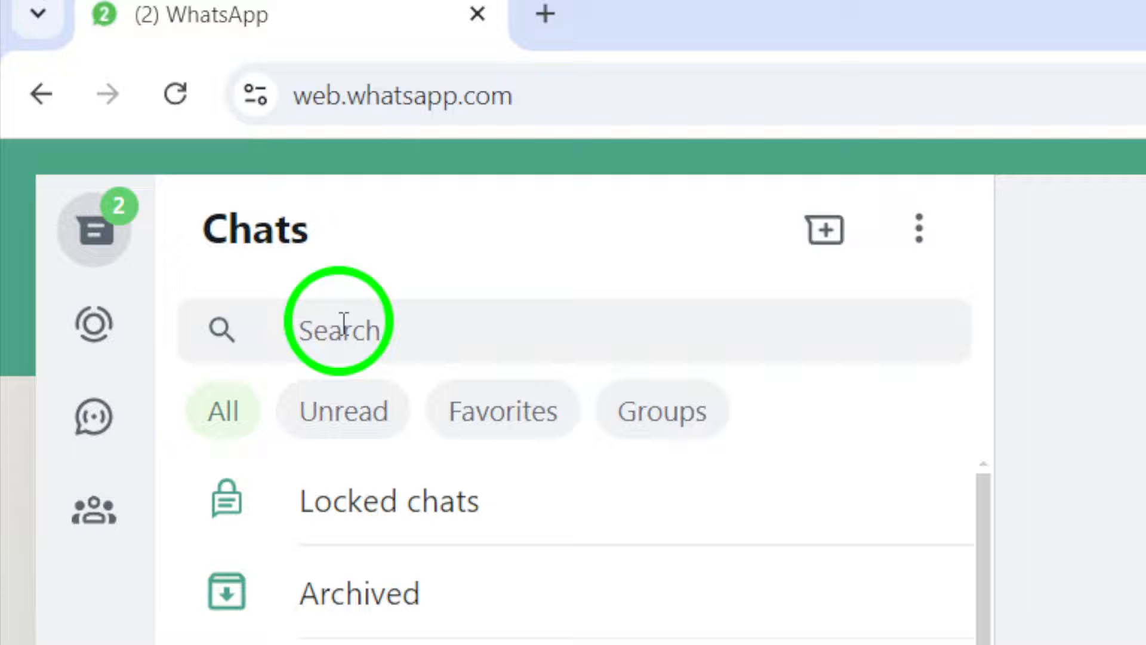
click(338, 330)
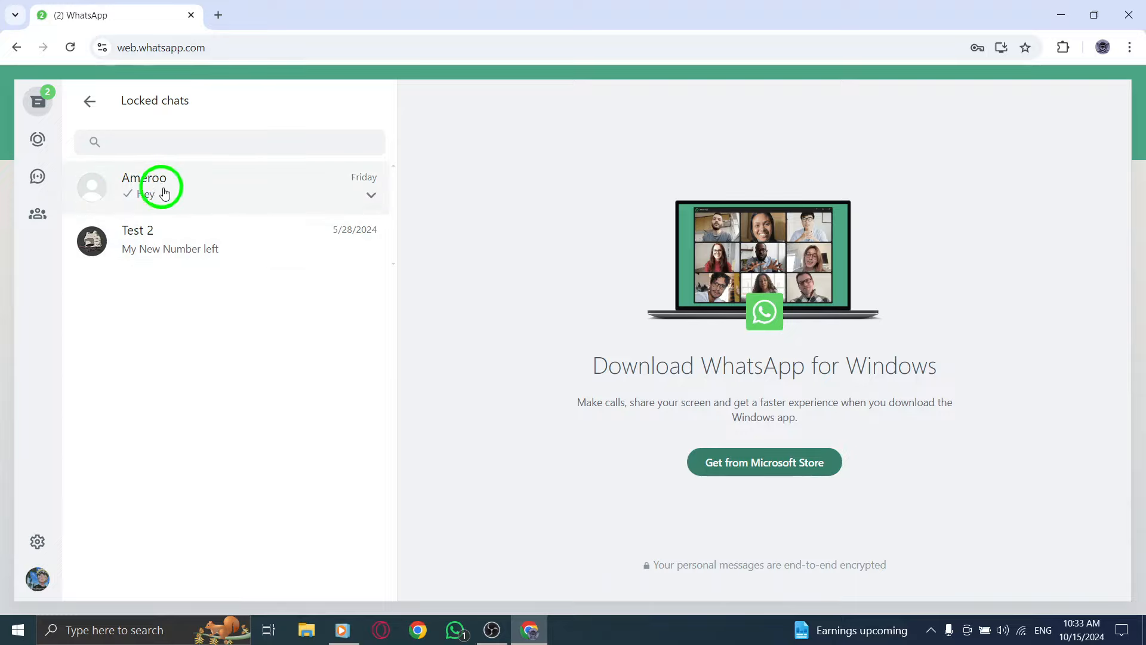
mouse_move(183, 190)
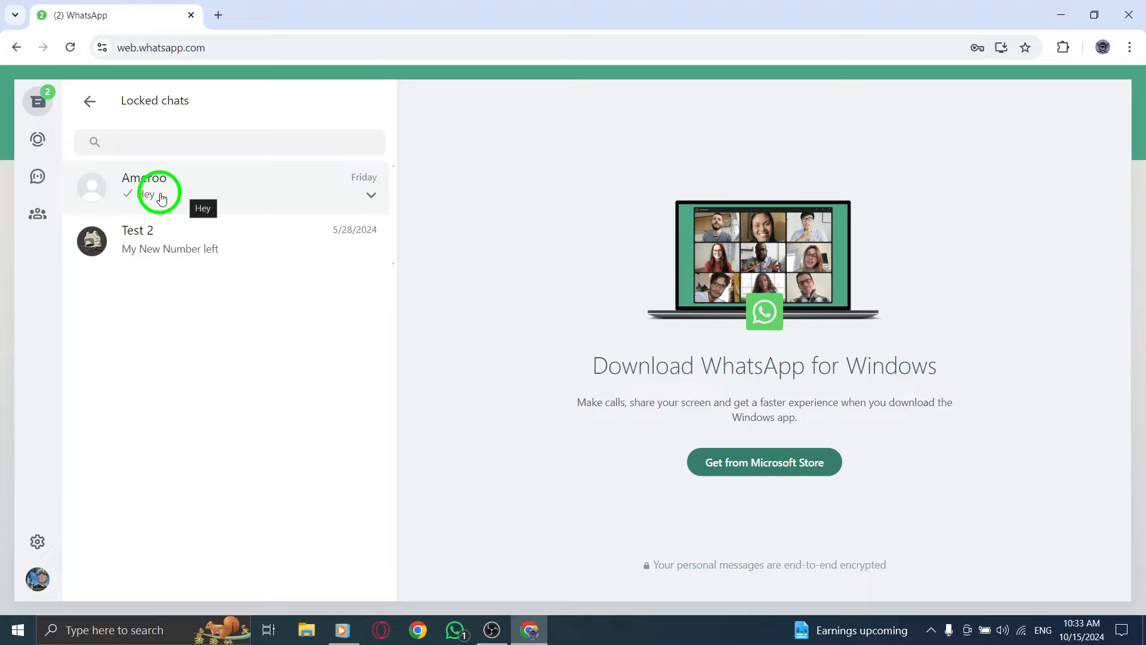
- Open the Ameroo locked chat, then close it to return to Chats
click(183, 186)
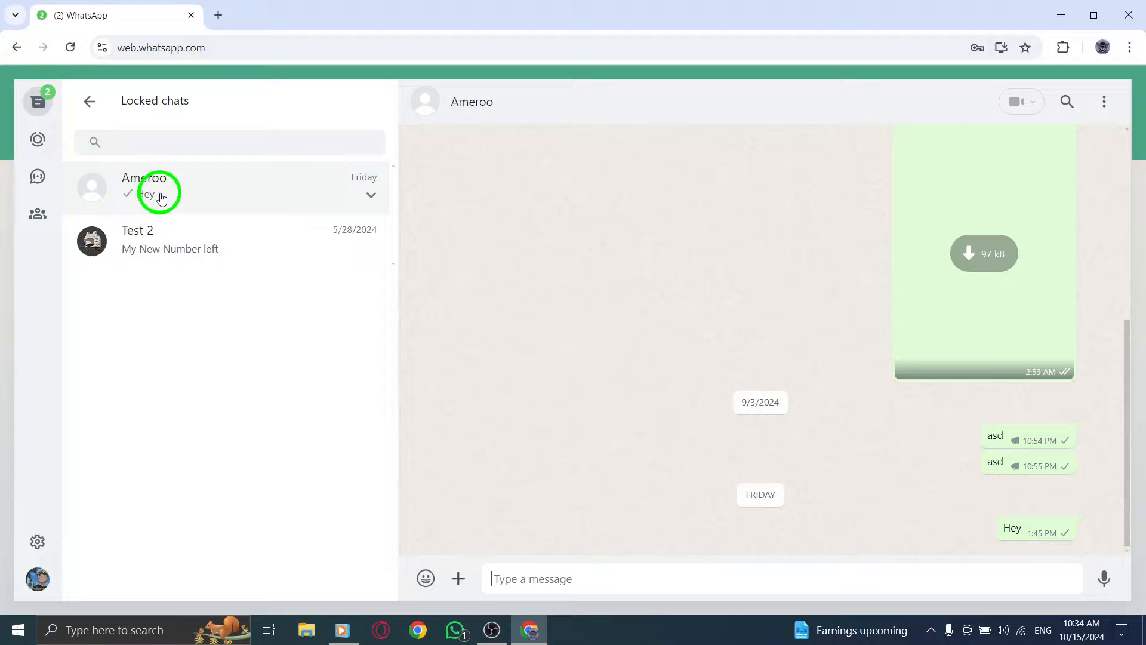
mouse_move(313, 215)
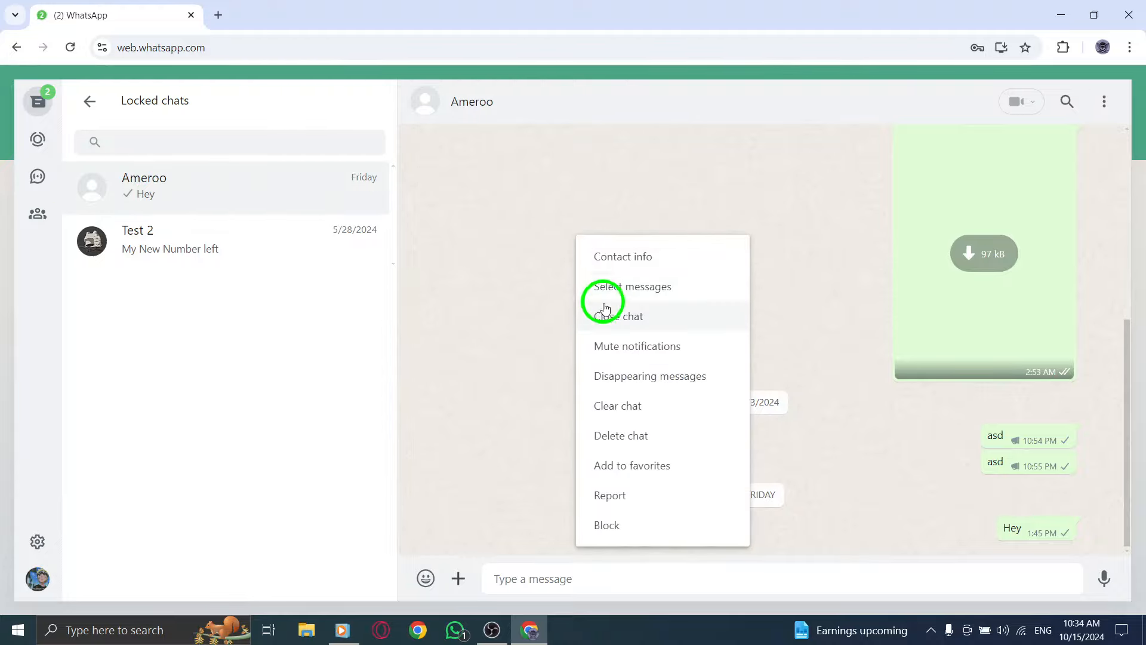
click(89, 100)
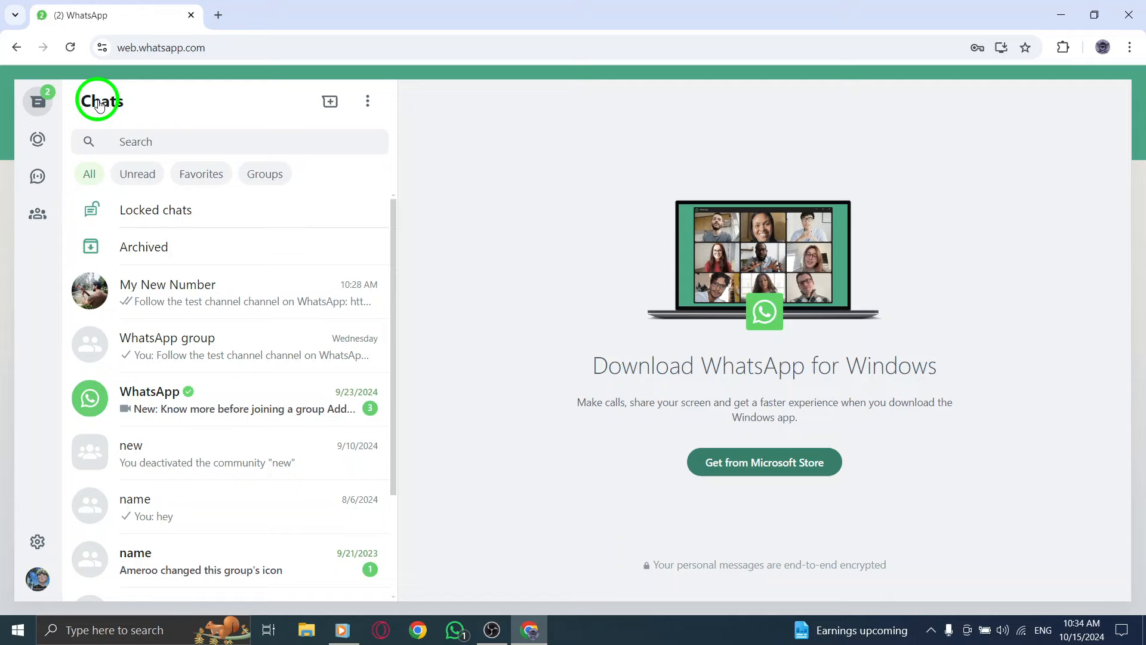